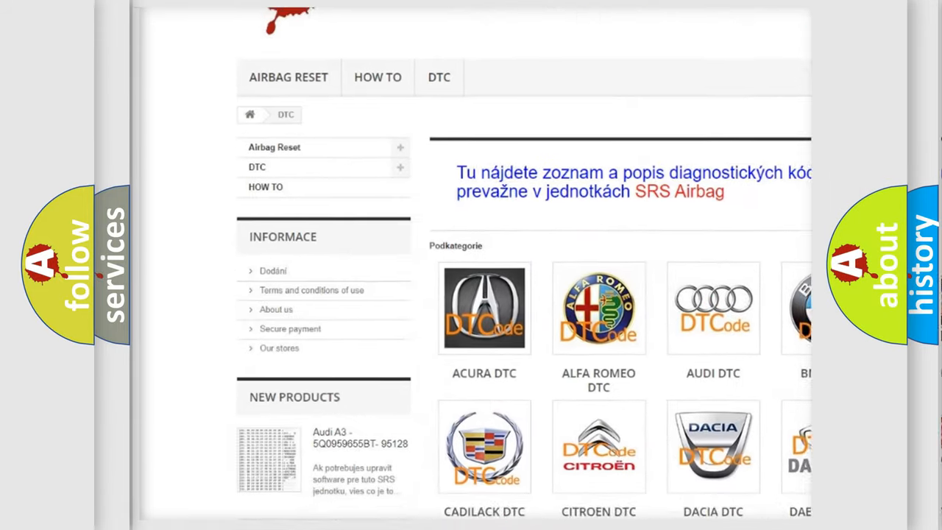
scroll(down, 3)
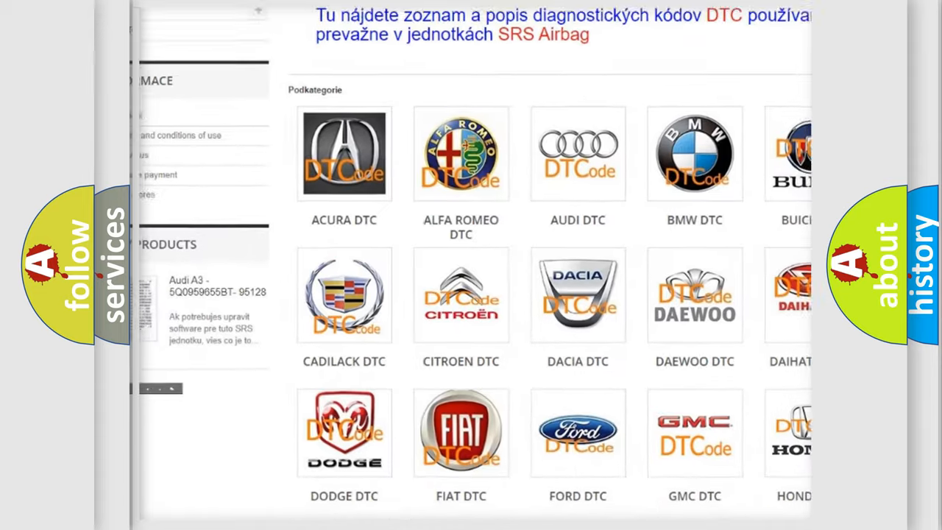
scroll(down, 3)
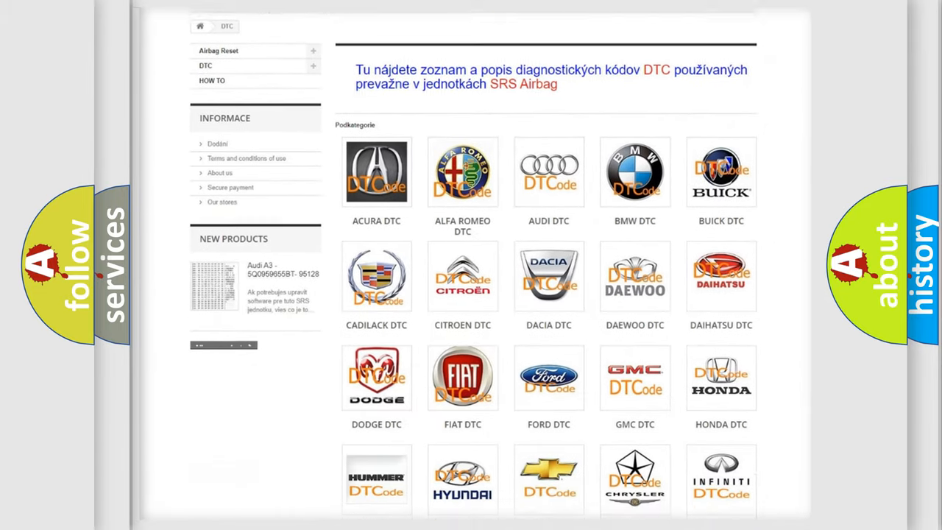
scroll(down, 3)
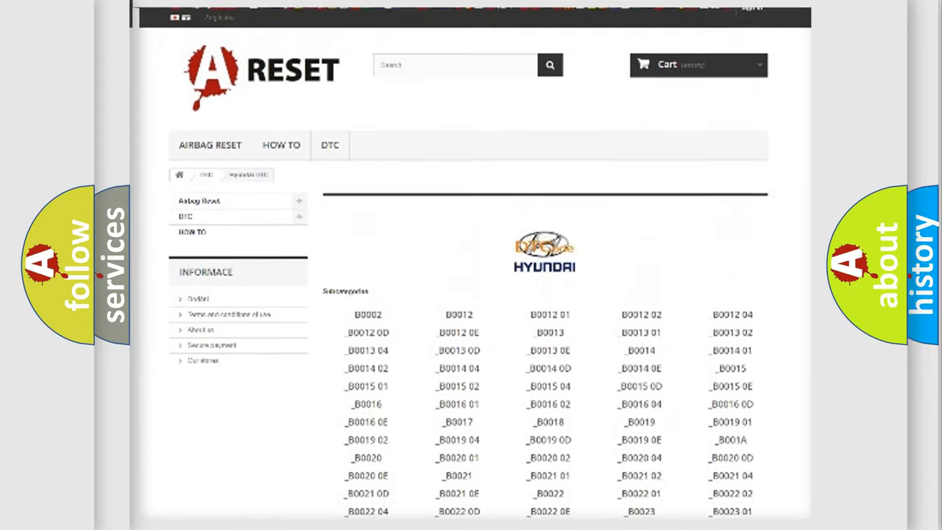
scroll(up, 3)
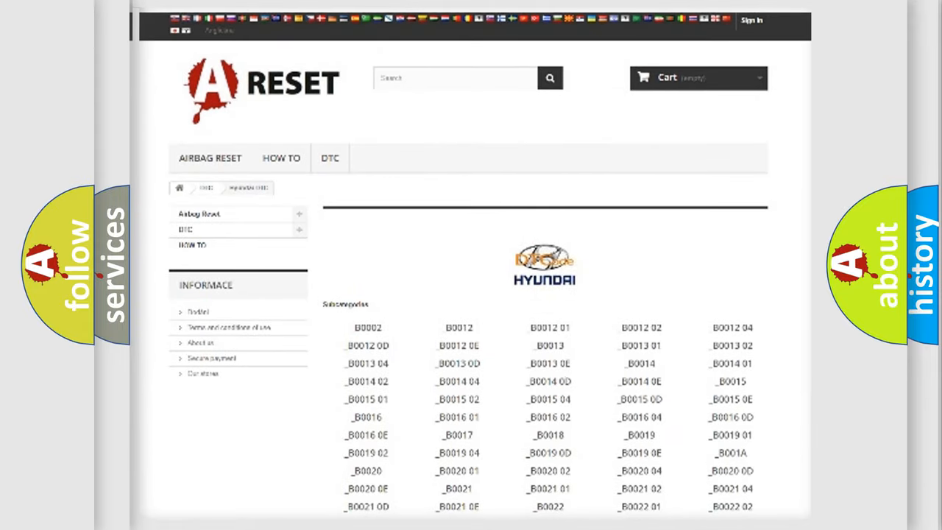